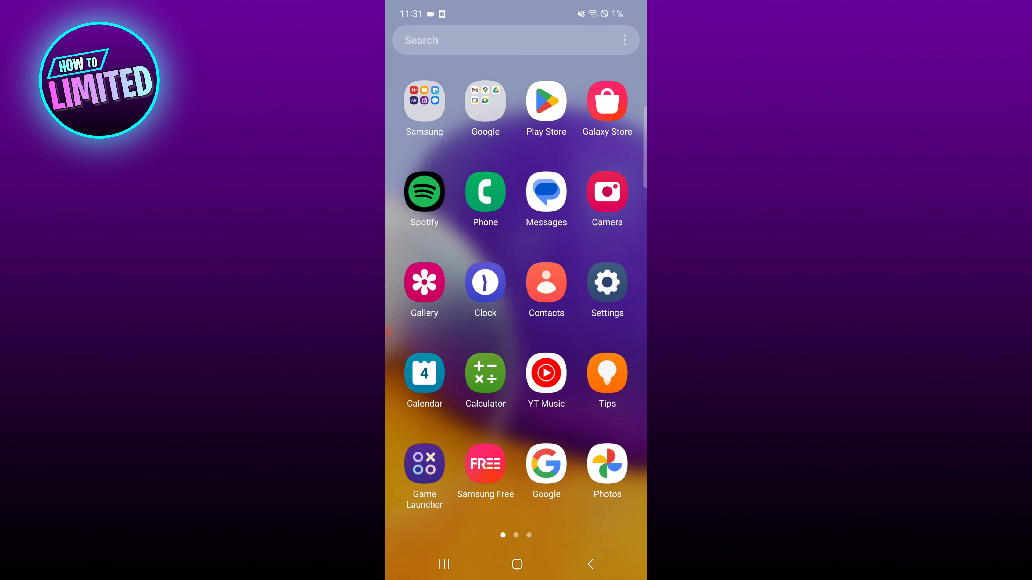
Launch Google Photos and show the account overview reporting backup is off.
{"action": "left_click", "coordinate": [606, 464]}
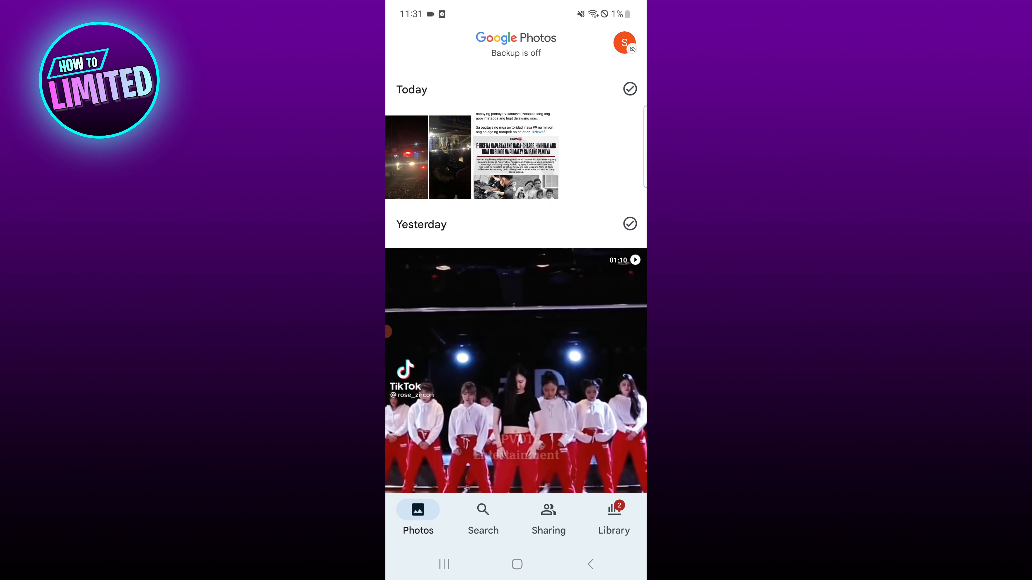
{"action": "left_click", "coordinate": [624, 42]}
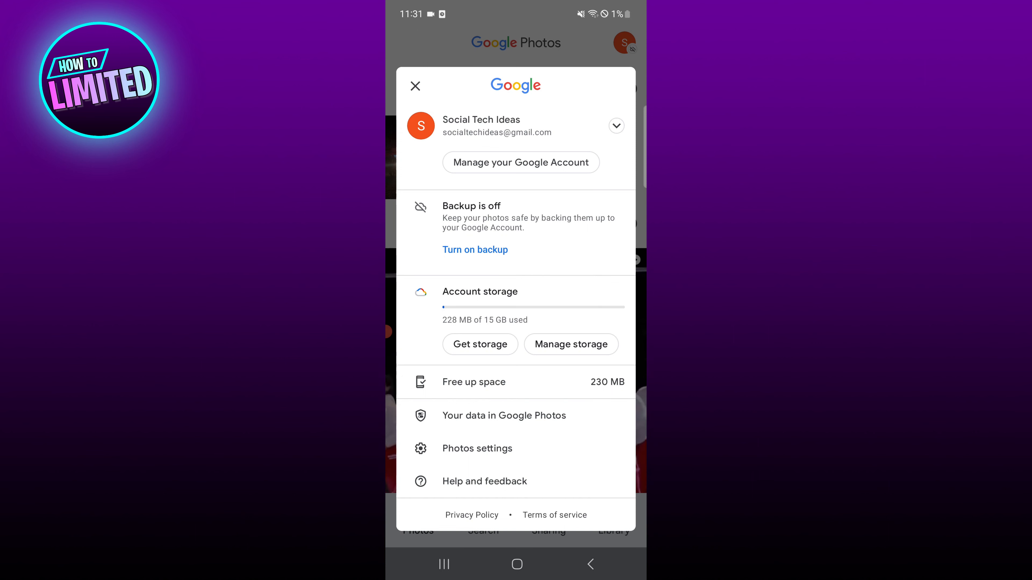
Go from Photos settings into the Backup page, where backup is still off.
{"action": "left_click", "coordinate": [415, 86]}
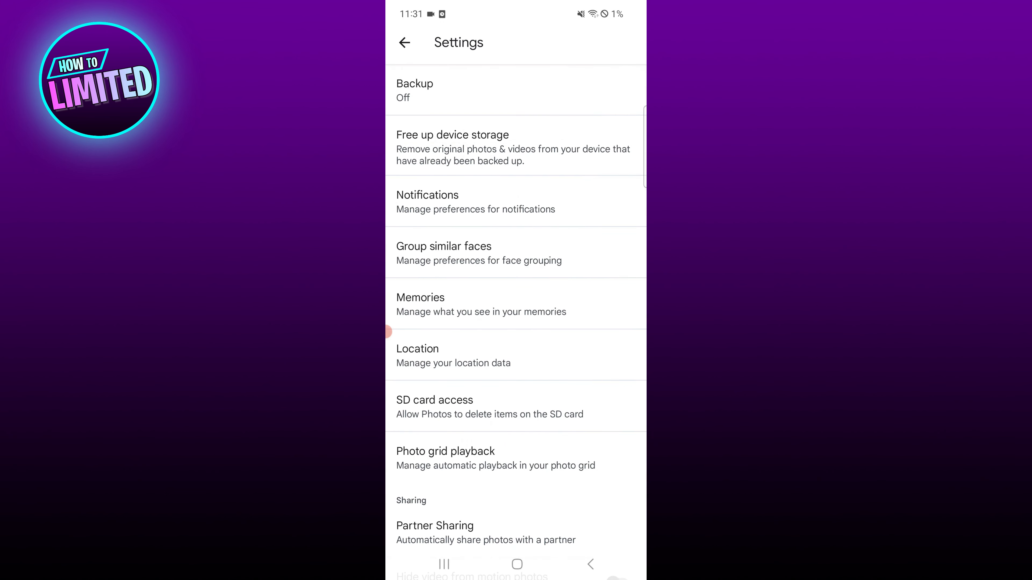
{"action": "left_click", "coordinate": [415, 91]}
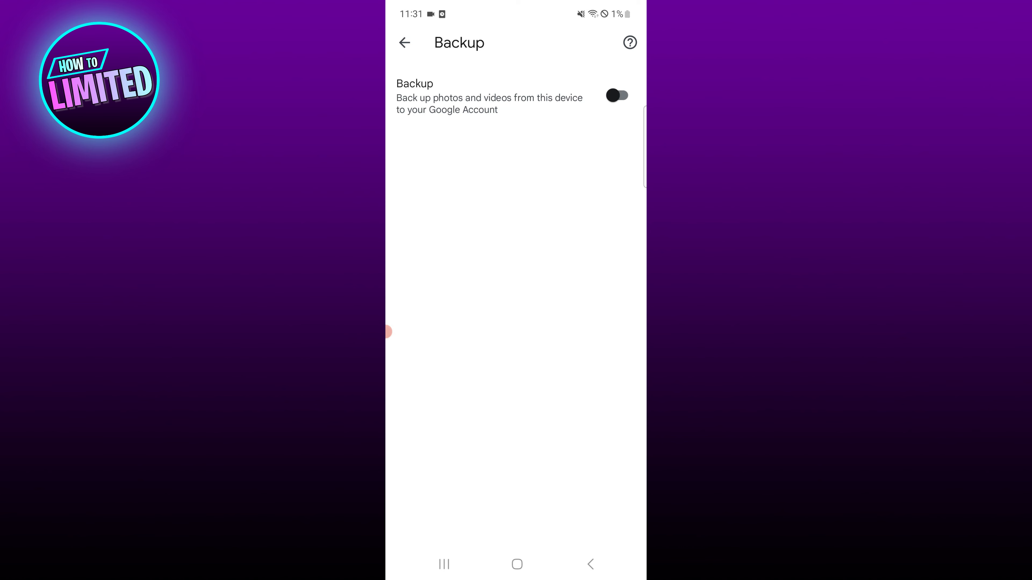
Switch backup on, keeping Original quality and never using mobile data for backup.
{"action": "left_click", "coordinate": [617, 96]}
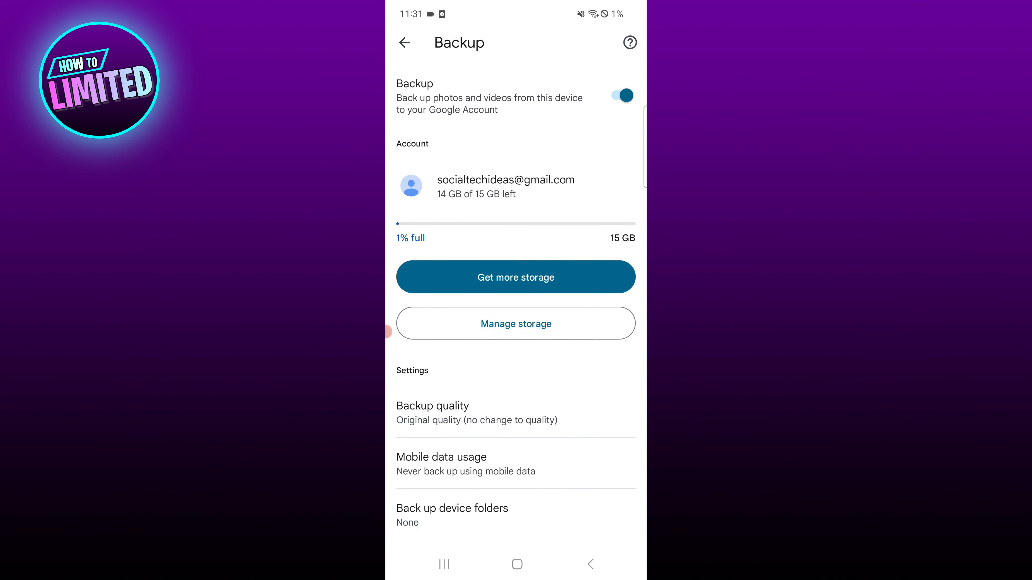
{"action": "left_click", "coordinate": [477, 412]}
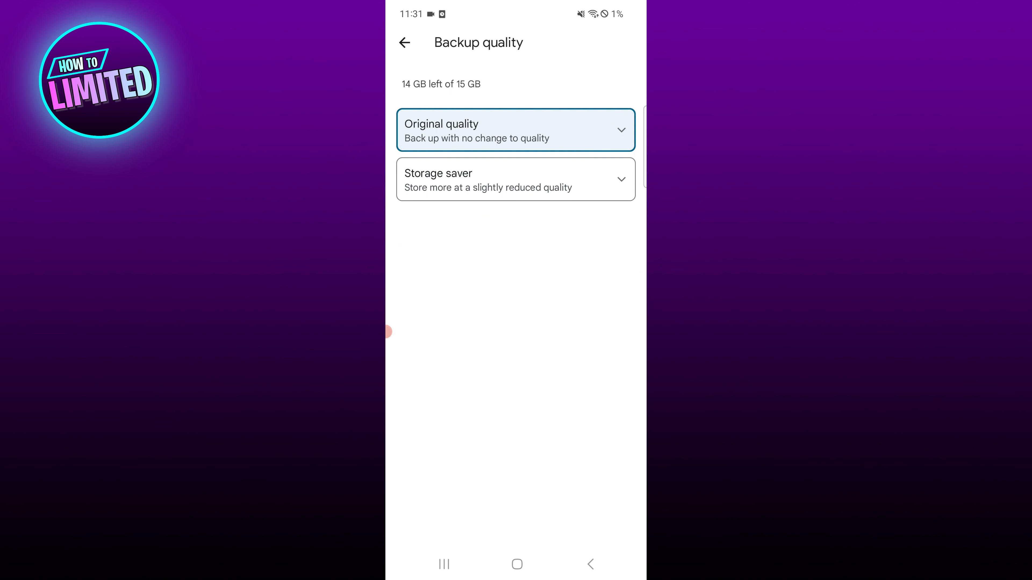
{"action": "left_click", "coordinate": [404, 42]}
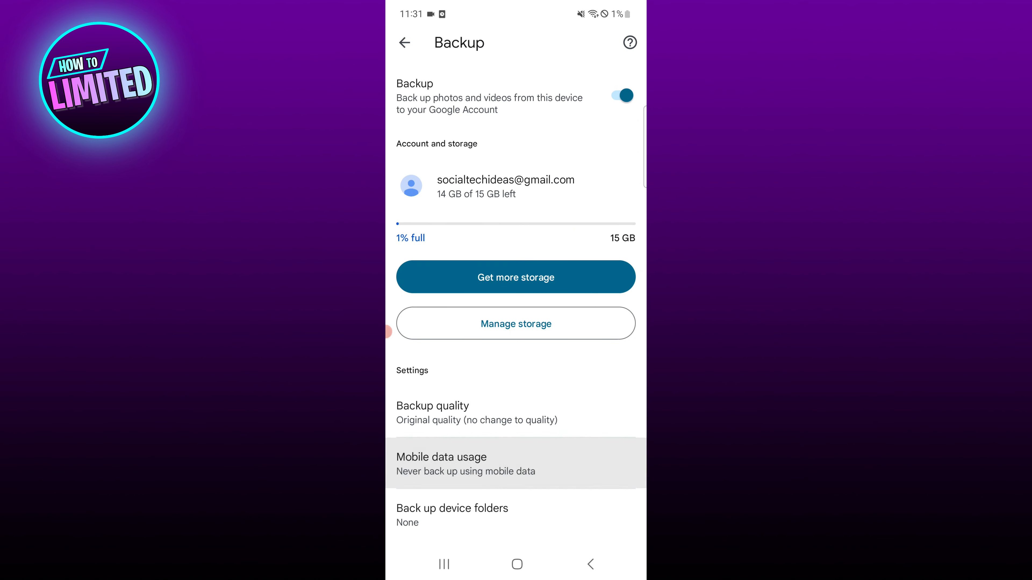
{"action": "left_click", "coordinate": [466, 463]}
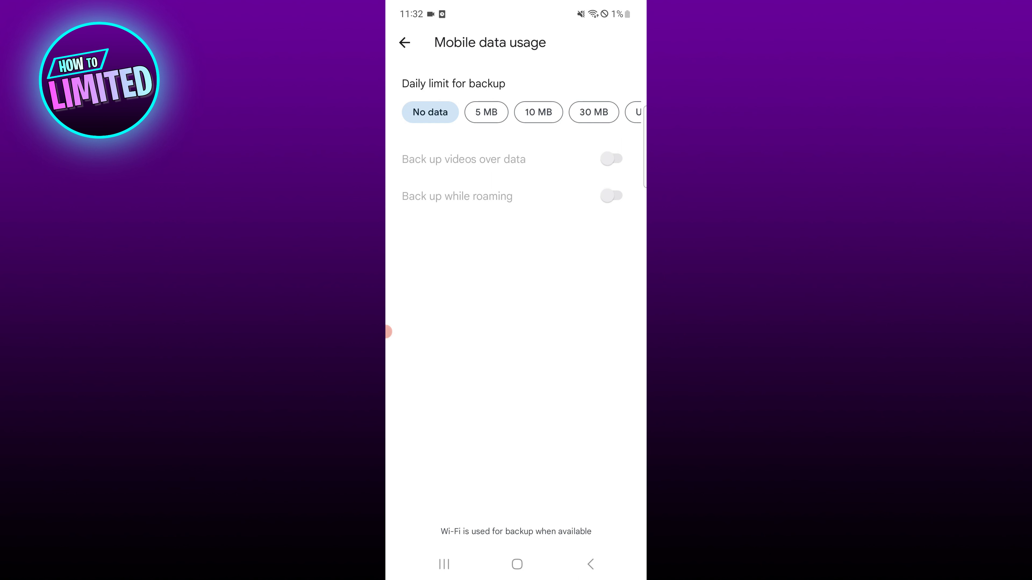
{"action": "left_click", "coordinate": [404, 42]}
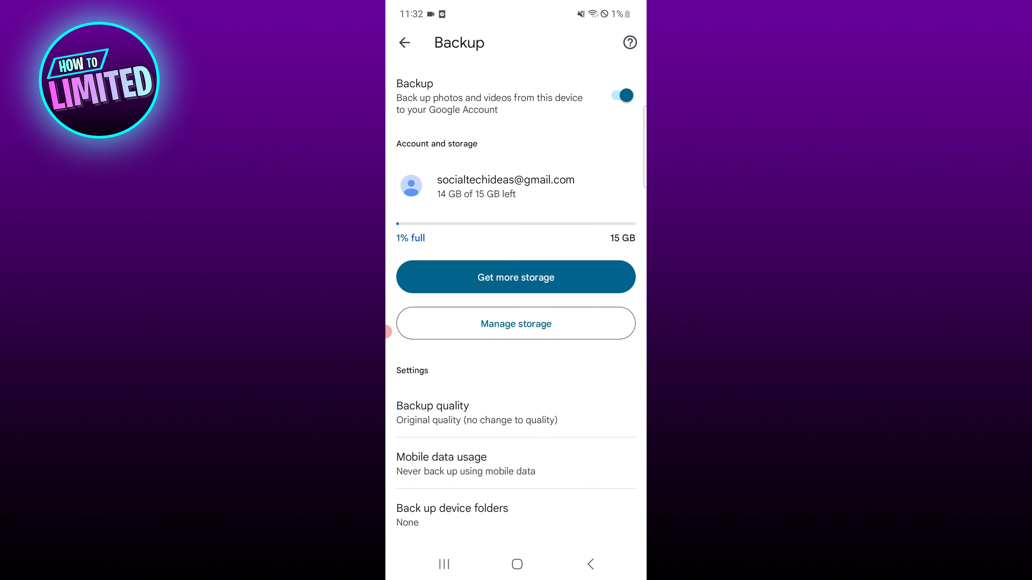